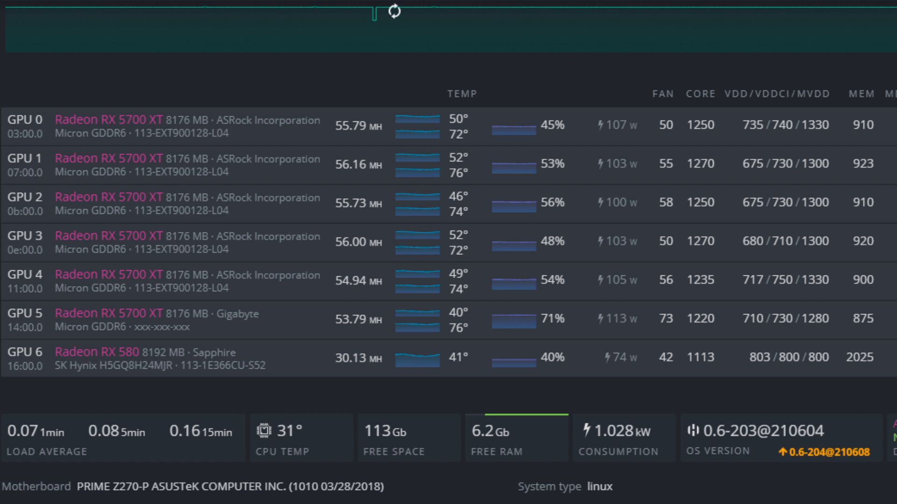
mouse_move(86, 102)
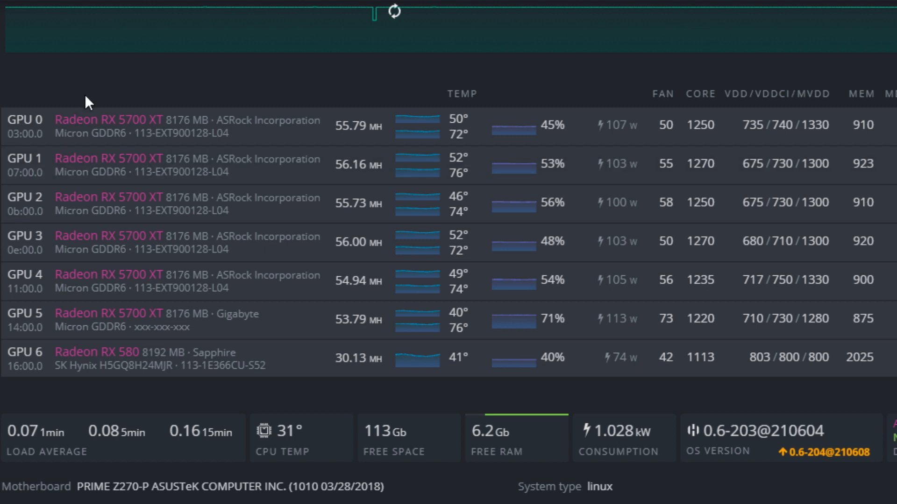
mouse_move(112, 239)
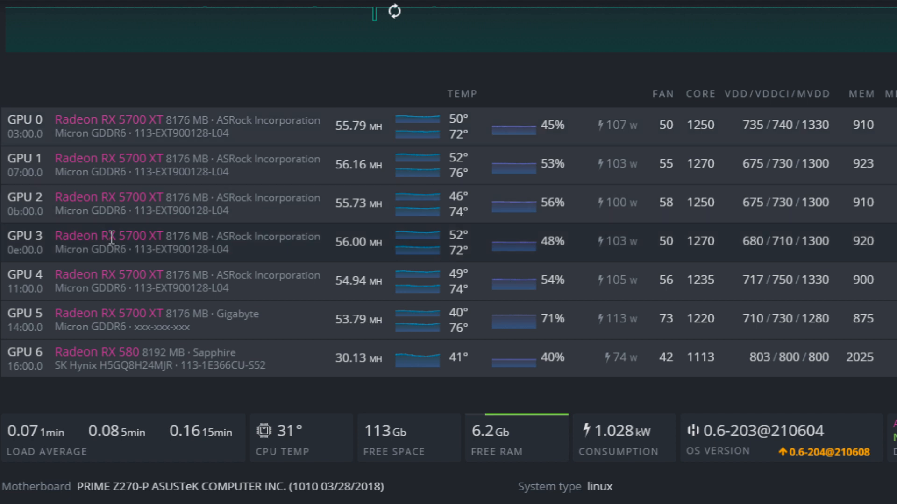
mouse_move(590, 315)
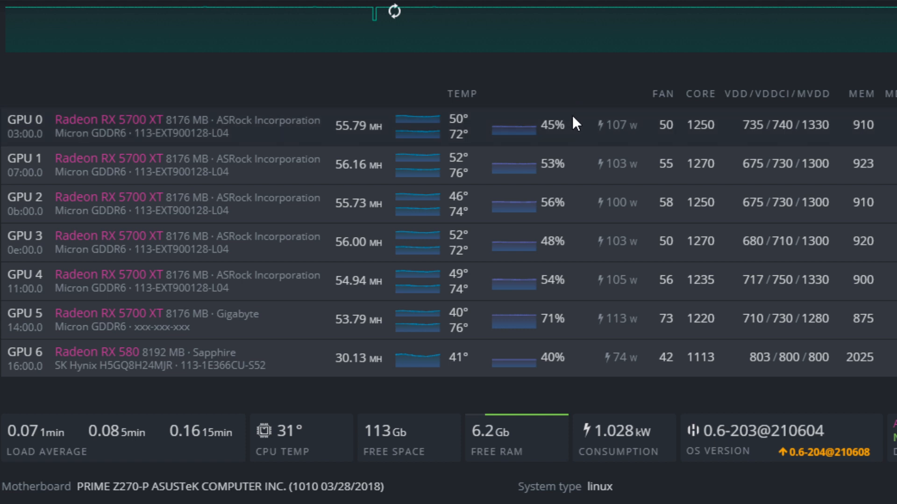
mouse_move(526, 138)
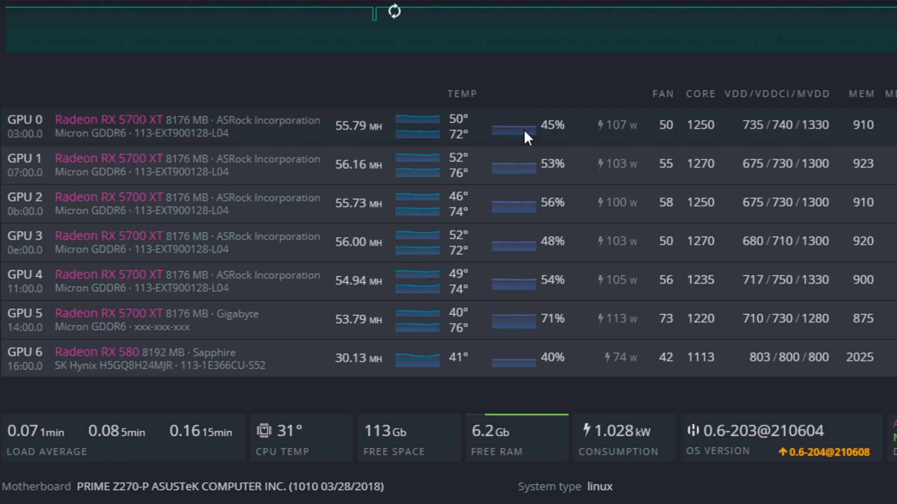
mouse_move(569, 142)
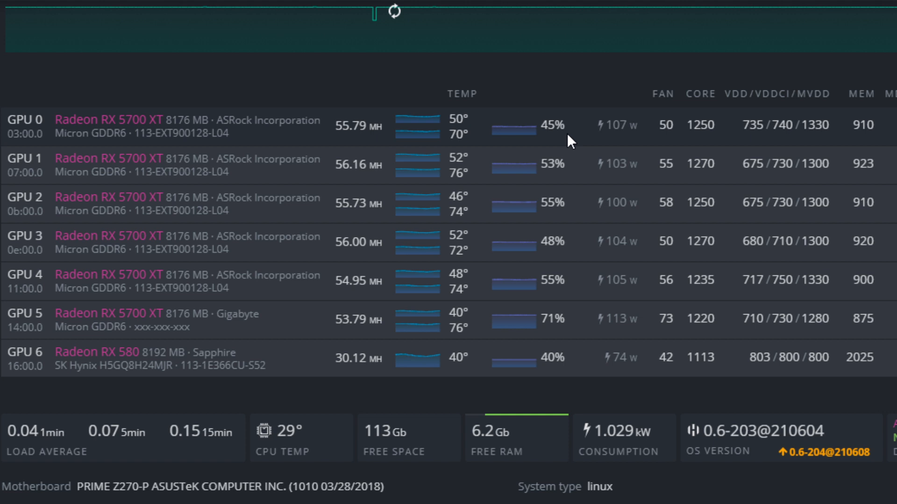
mouse_move(686, 128)
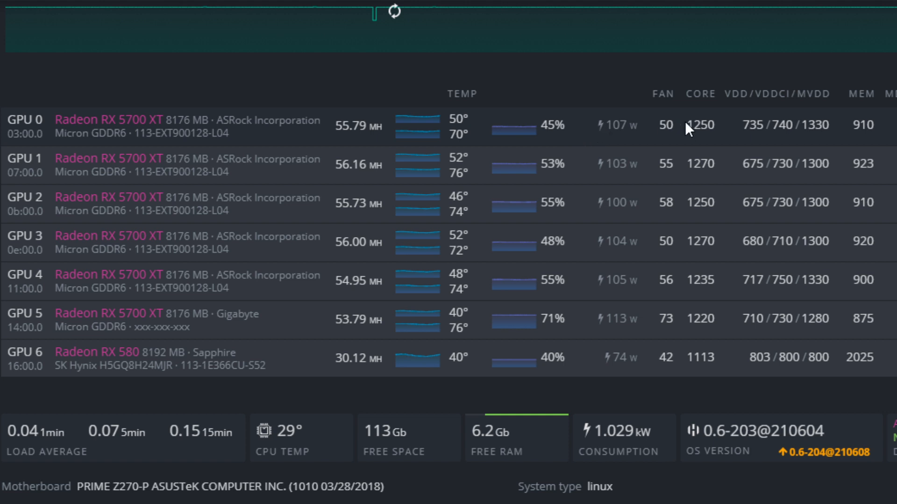
mouse_move(689, 124)
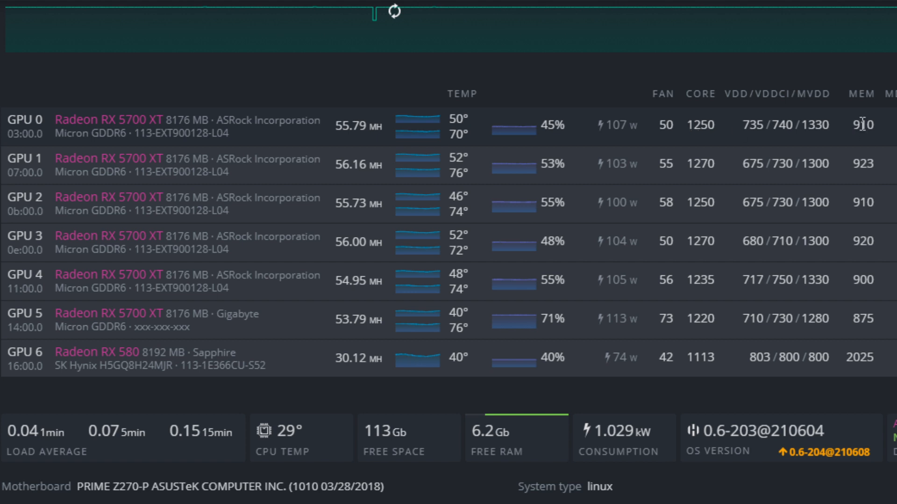
mouse_move(695, 126)
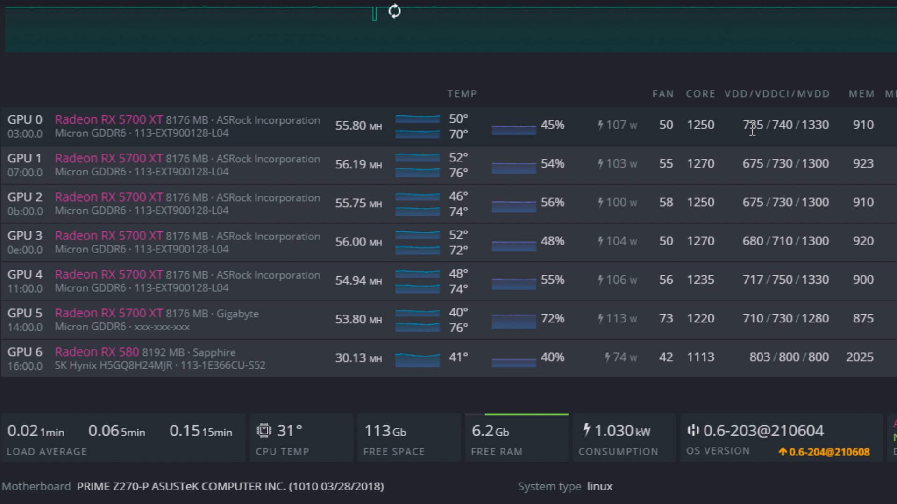
mouse_move(452, 147)
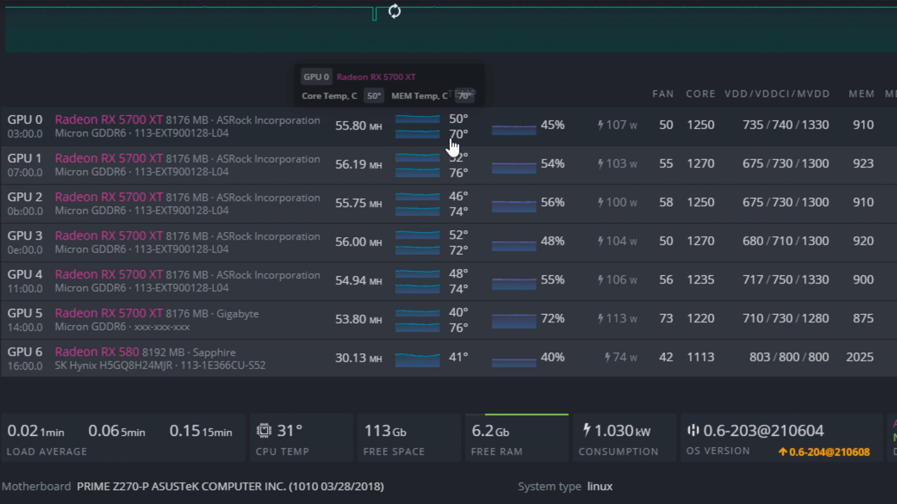
mouse_move(269, 140)
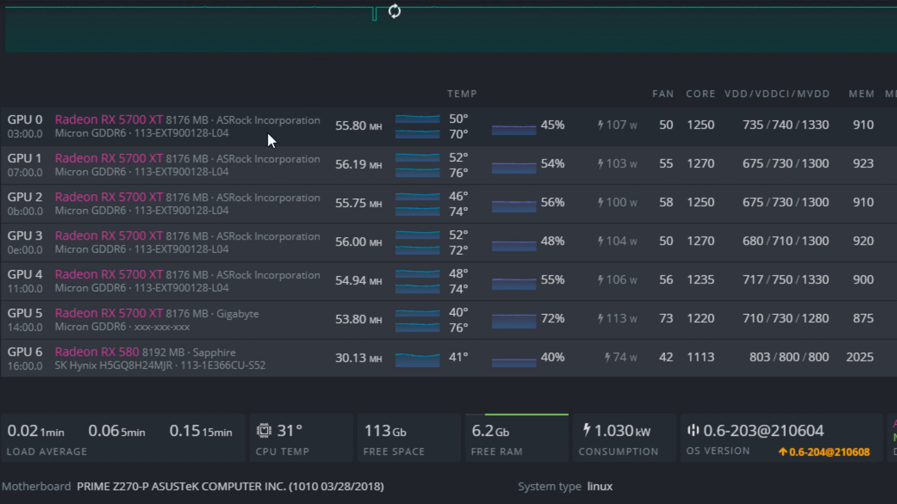
mouse_move(468, 138)
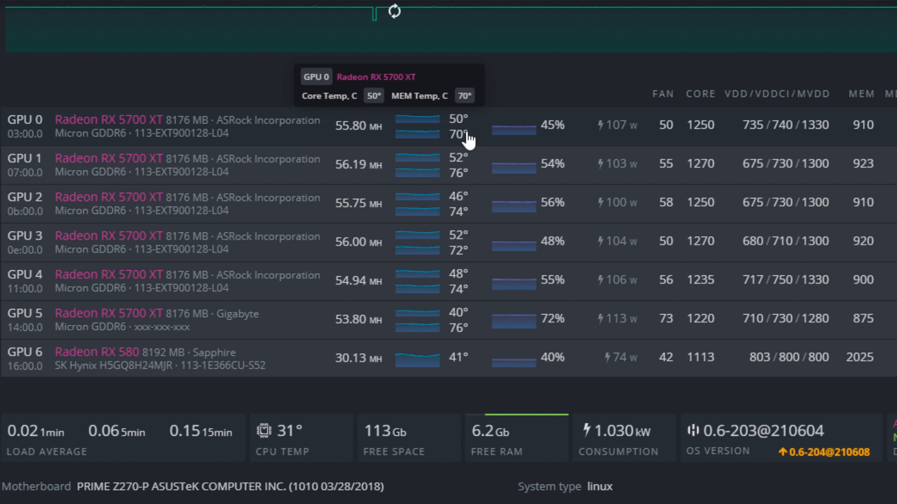
mouse_move(473, 142)
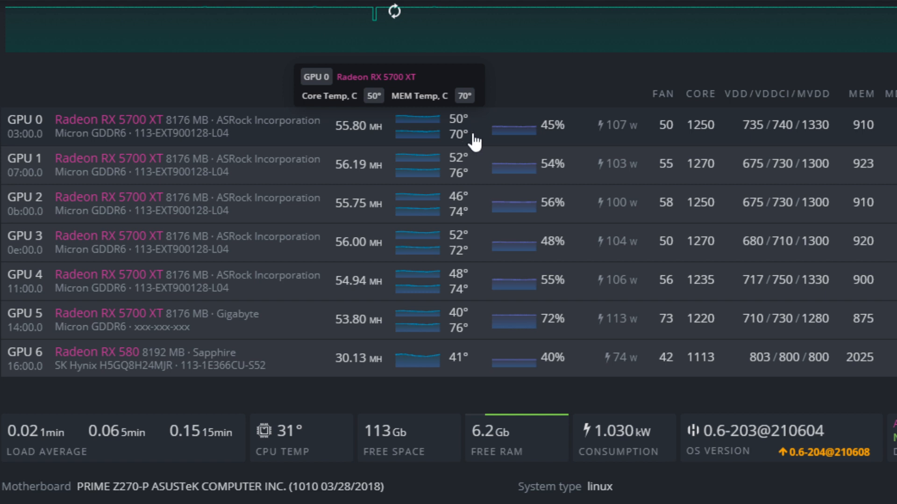
mouse_move(777, 133)
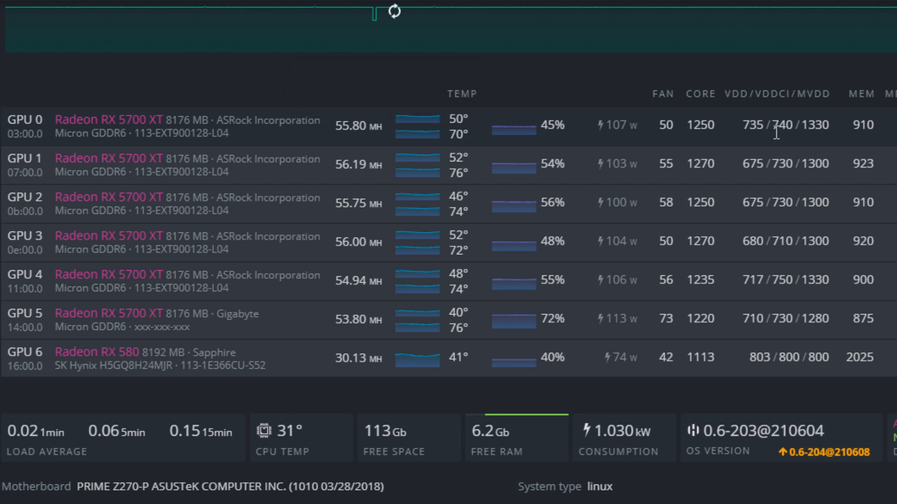
mouse_move(740, 142)
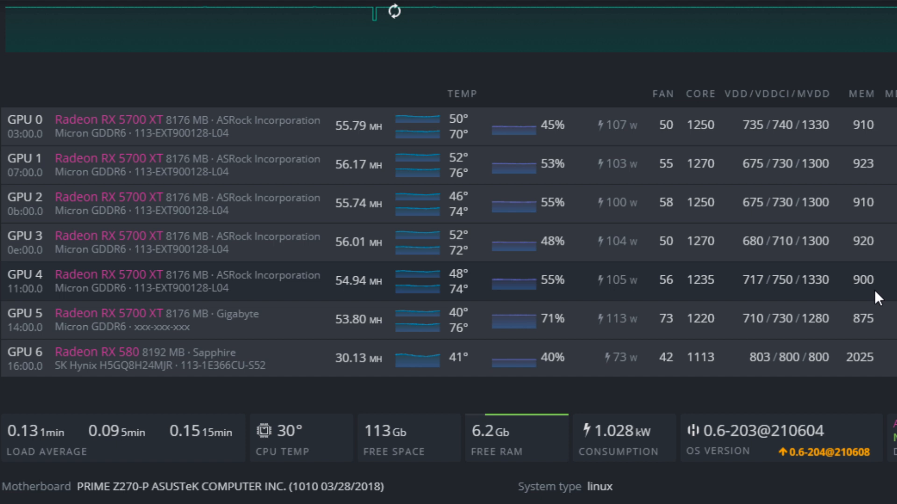
mouse_move(878, 263)
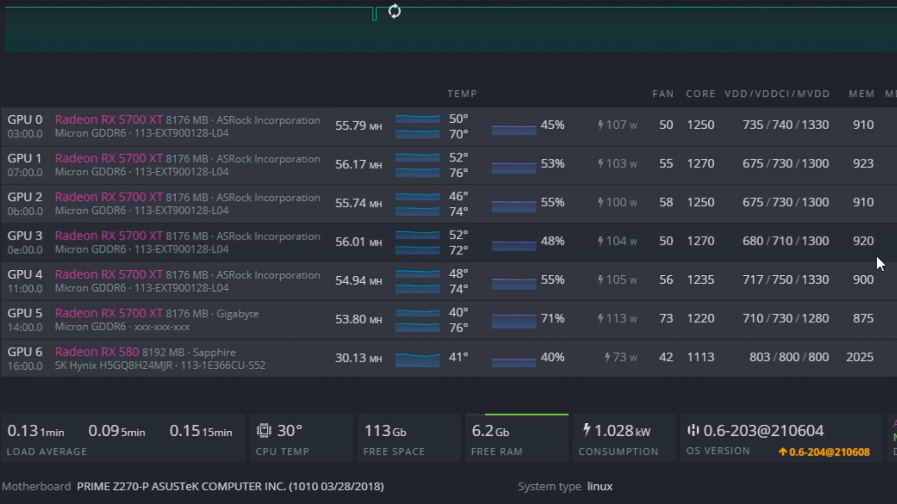
mouse_move(692, 111)
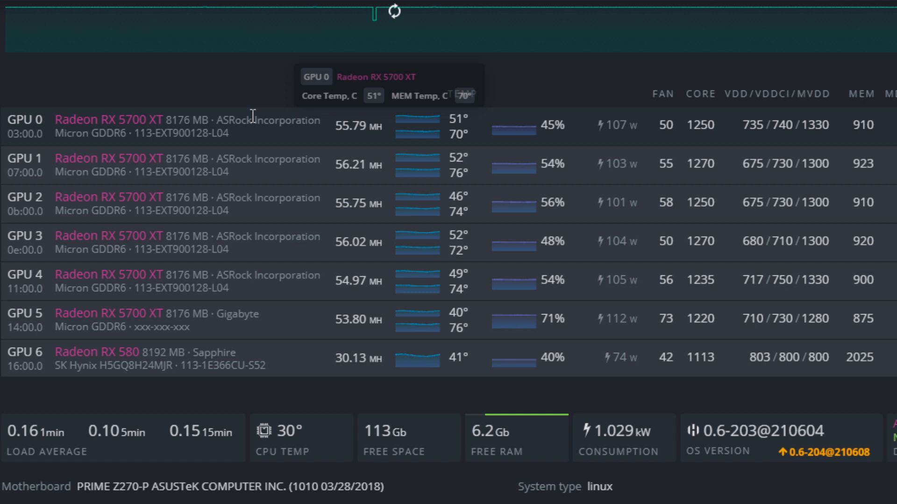
mouse_move(631, 142)
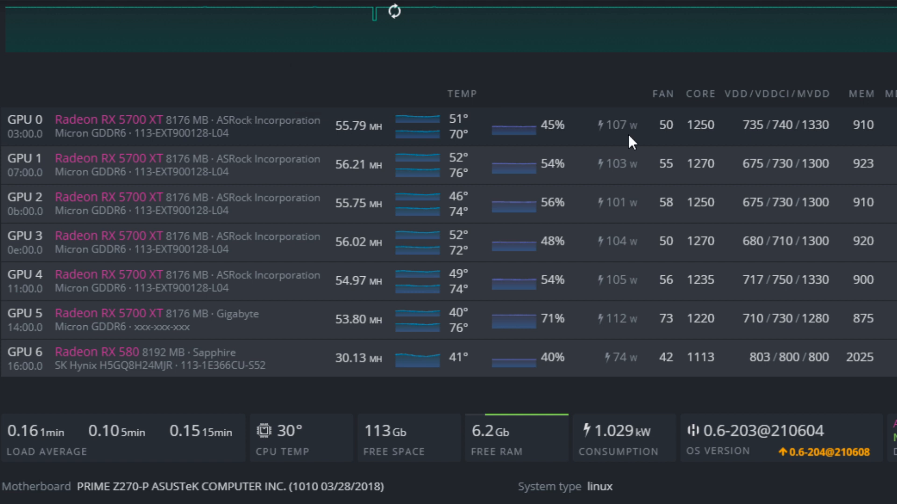
mouse_move(745, 133)
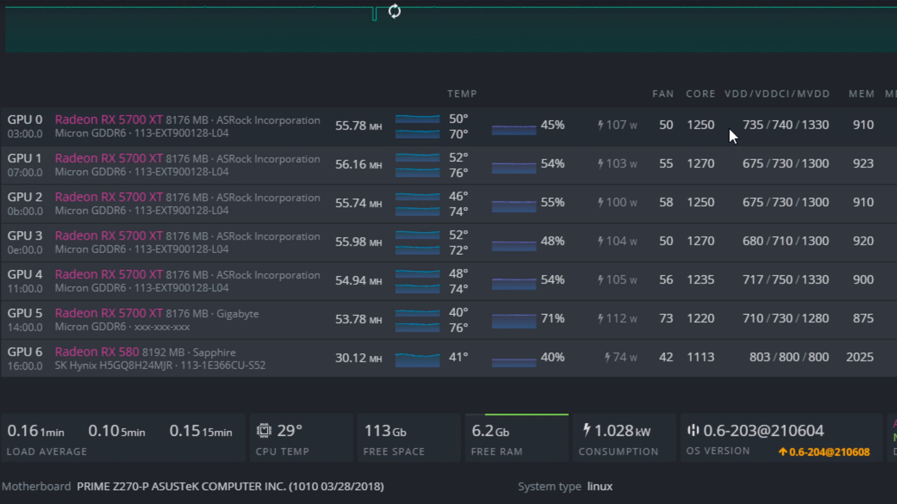
mouse_move(736, 136)
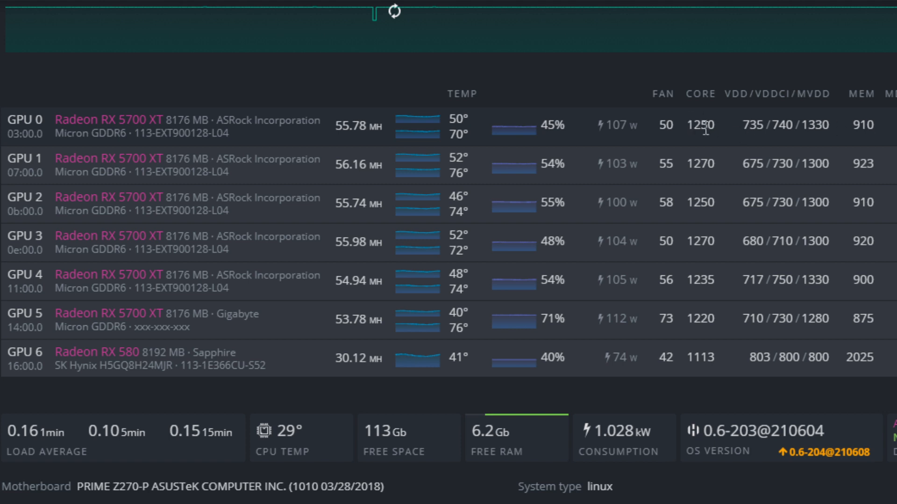
mouse_move(740, 143)
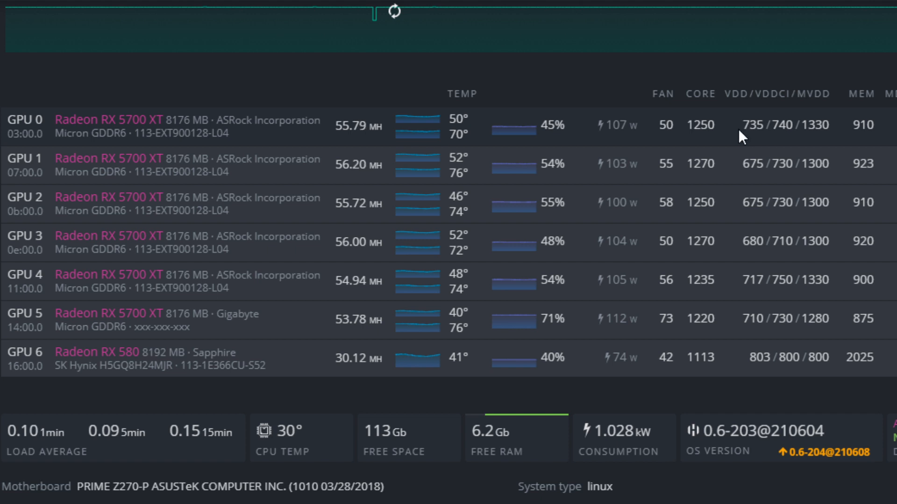
mouse_move(761, 124)
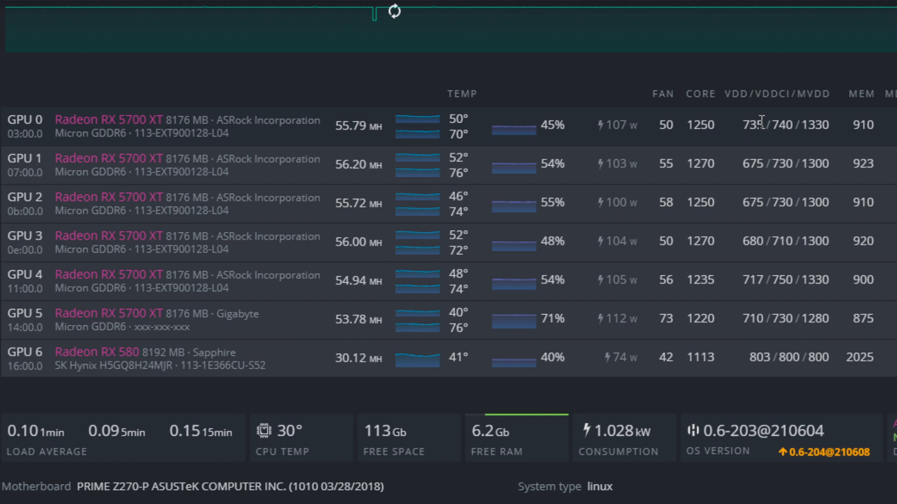
mouse_move(756, 125)
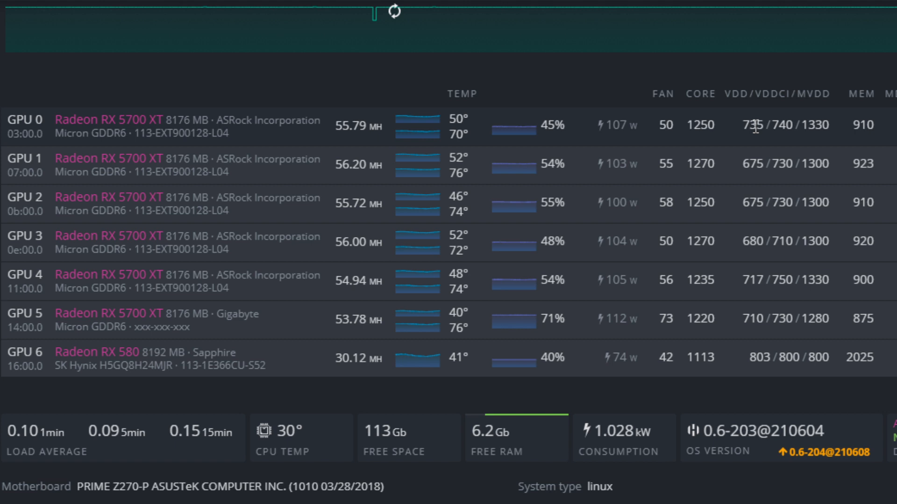
mouse_move(719, 128)
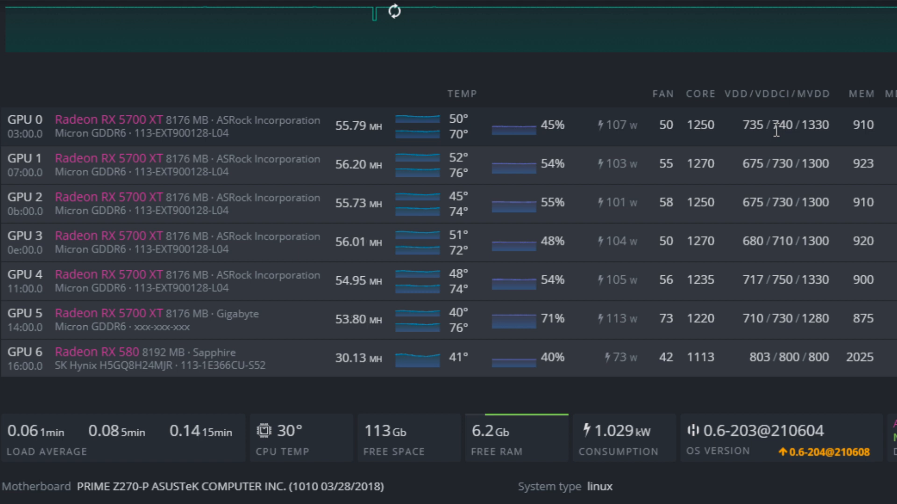
double_click(779, 241)
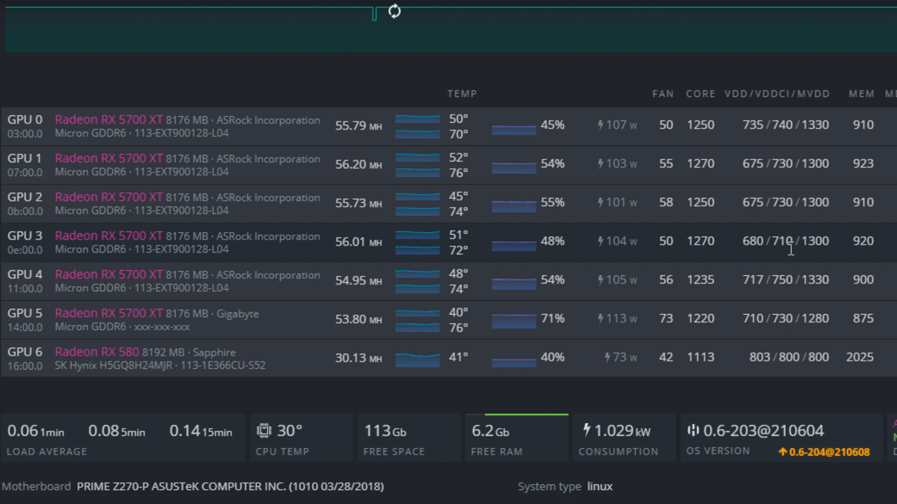
mouse_move(791, 245)
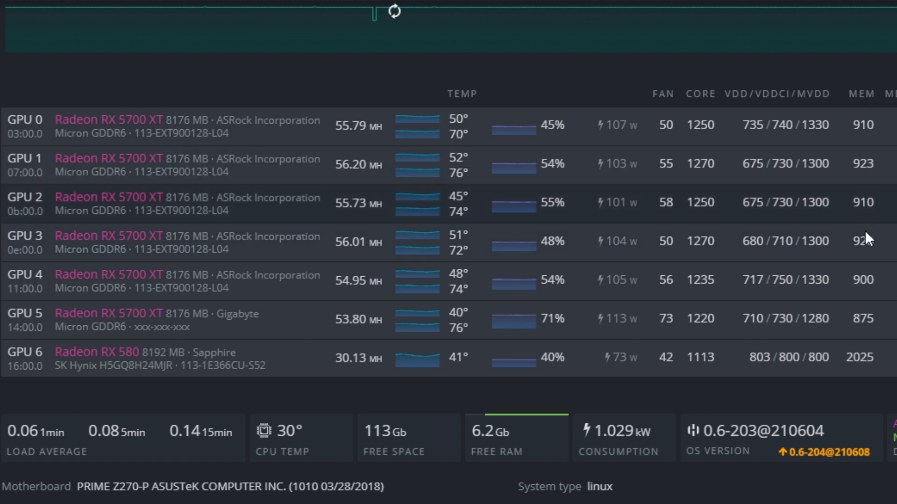
mouse_move(824, 259)
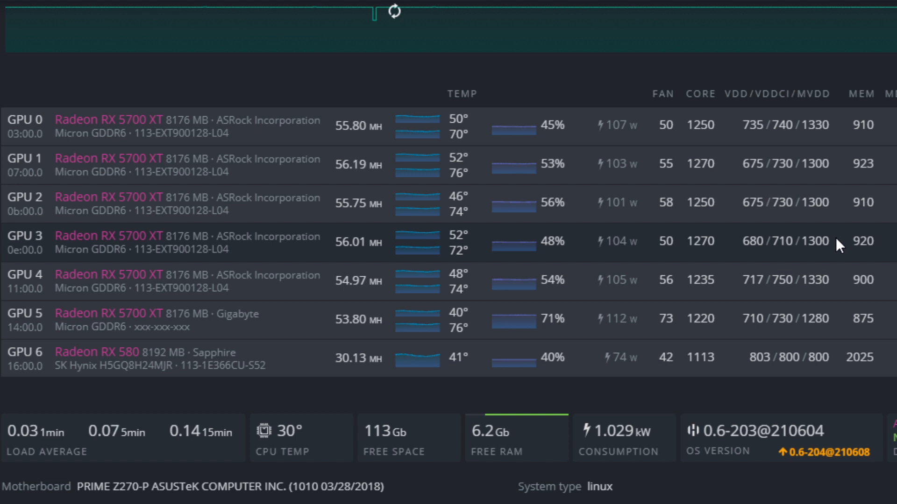
mouse_move(832, 127)
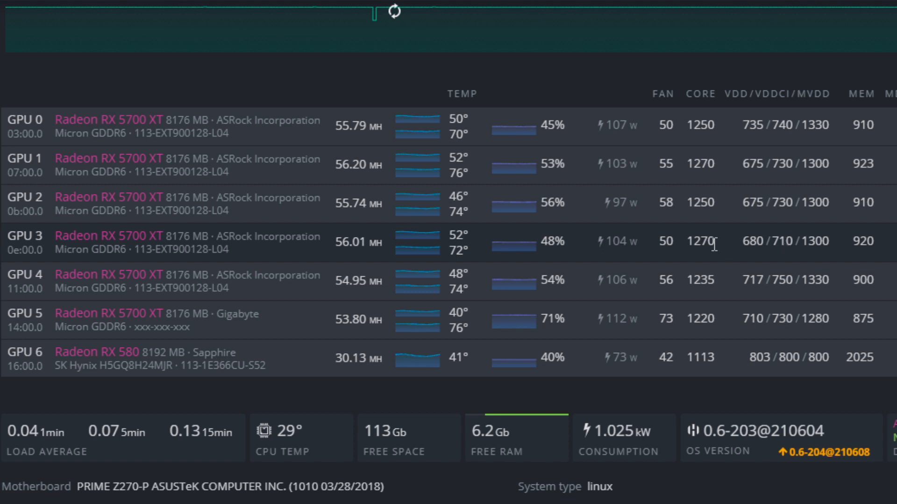
mouse_move(727, 209)
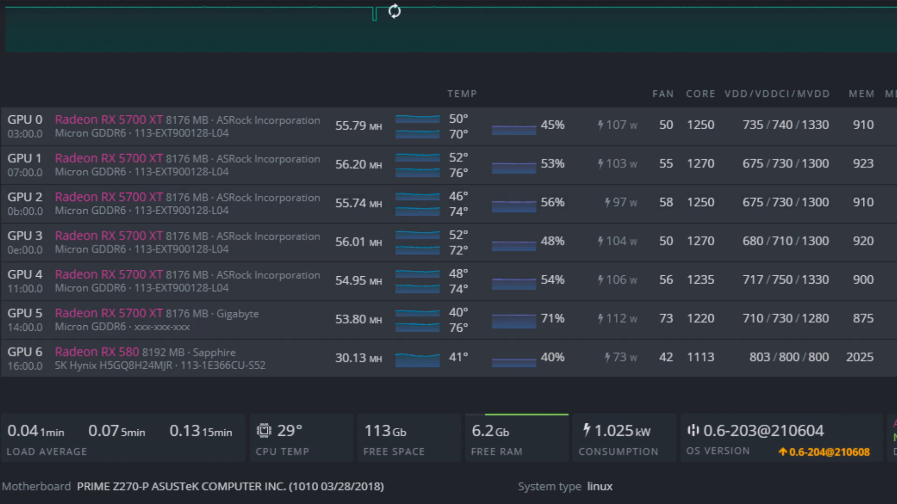
mouse_move(773, 337)
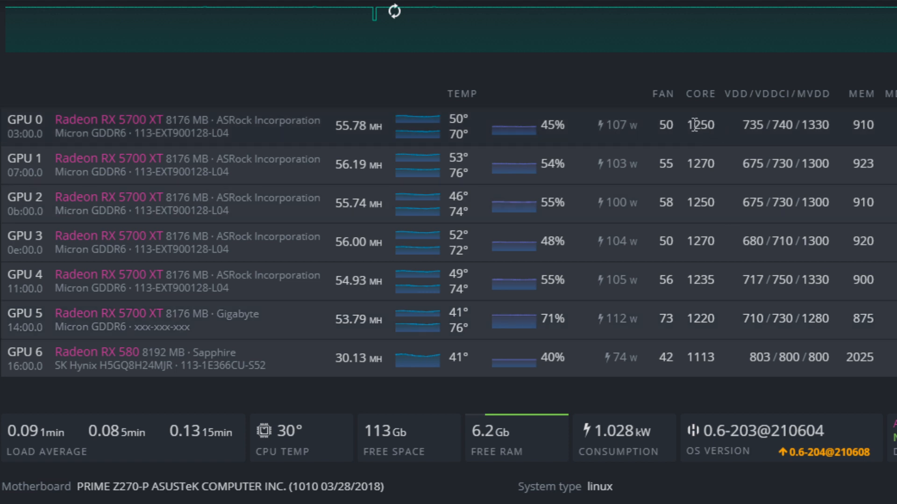
mouse_move(515, 121)
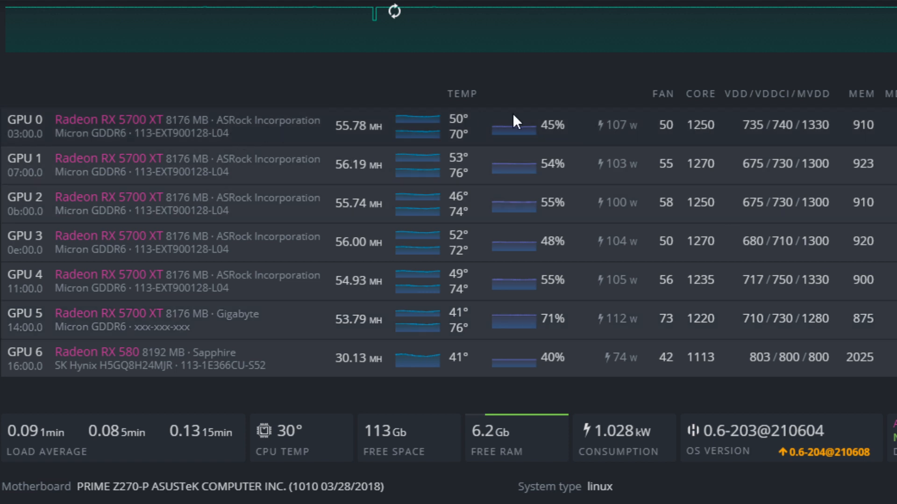
mouse_move(720, 136)
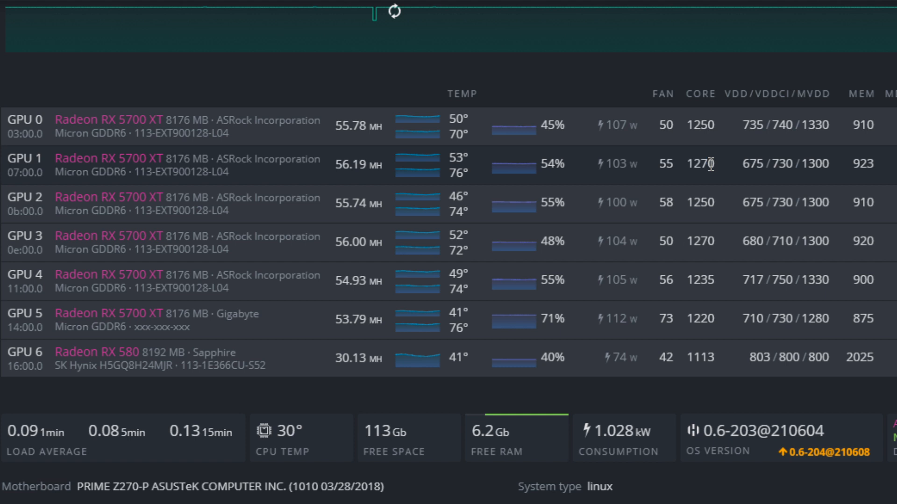
mouse_move(822, 162)
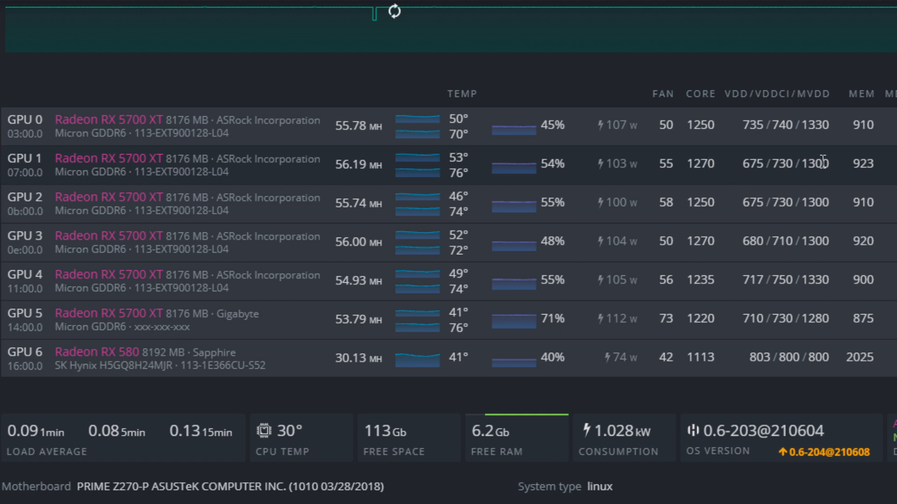
mouse_move(853, 170)
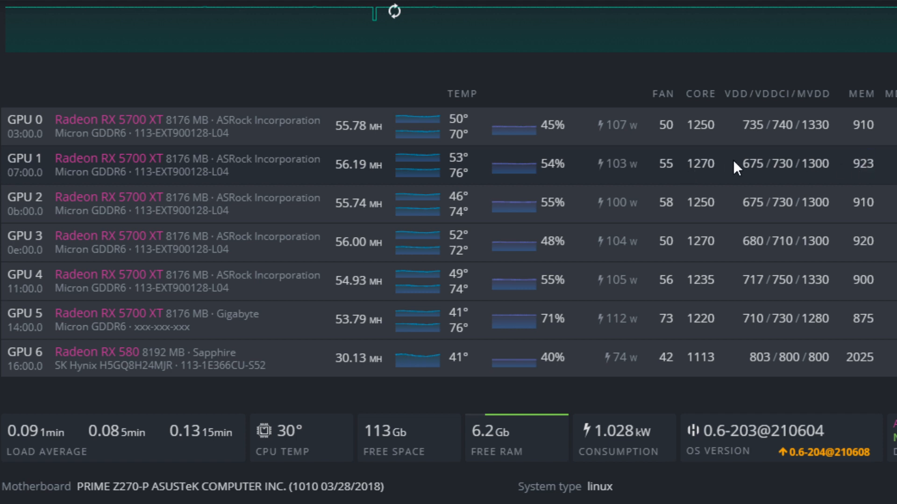
mouse_move(742, 170)
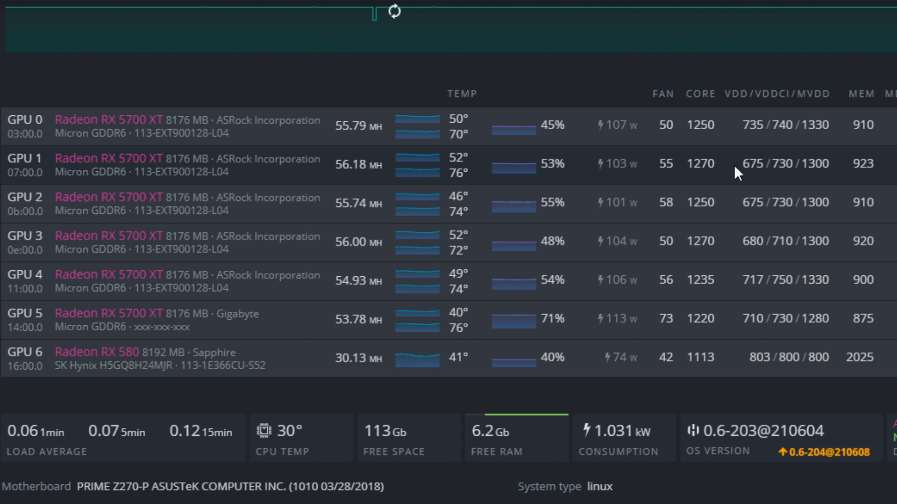
mouse_move(734, 197)
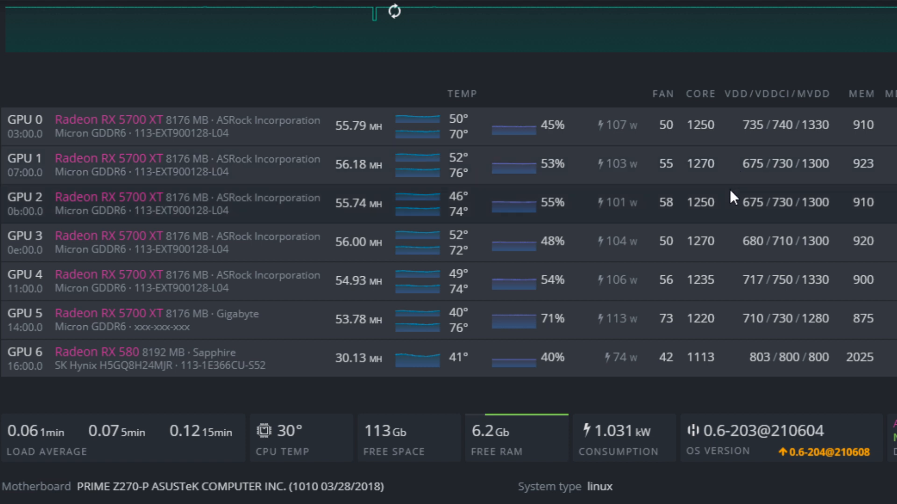
mouse_move(766, 207)
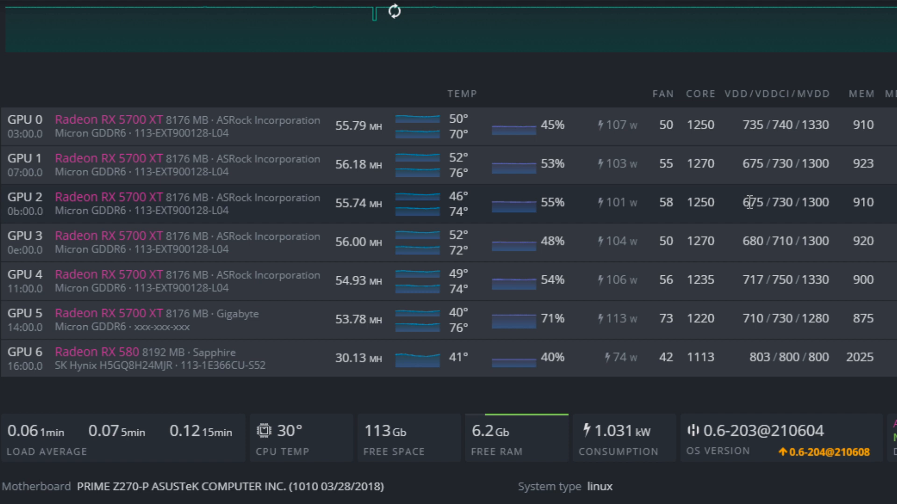
mouse_move(270, 234)
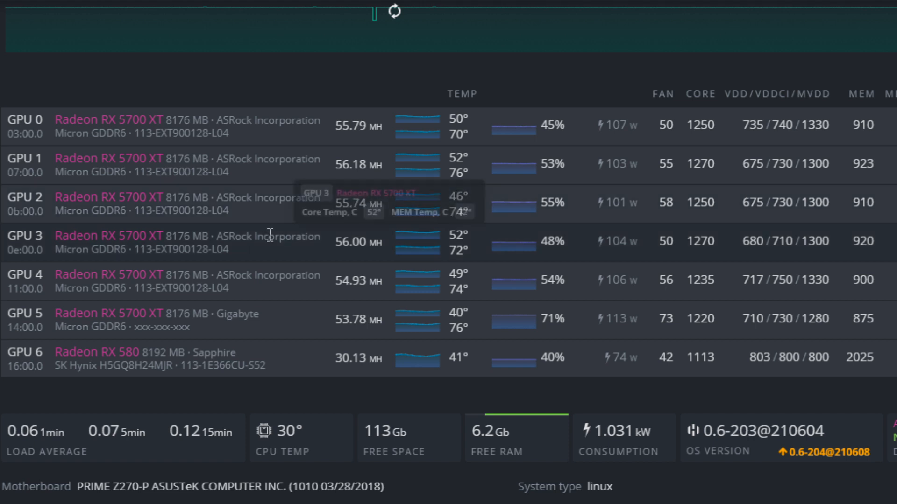
mouse_move(600, 171)
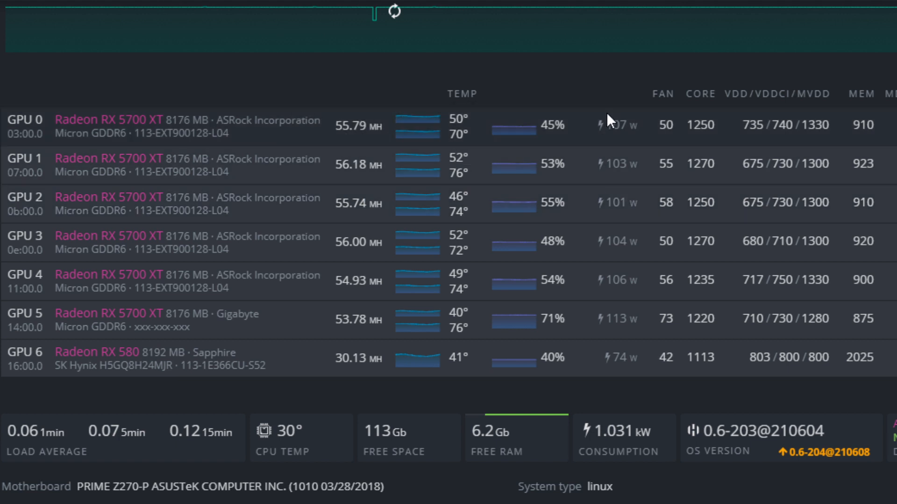
mouse_move(611, 259)
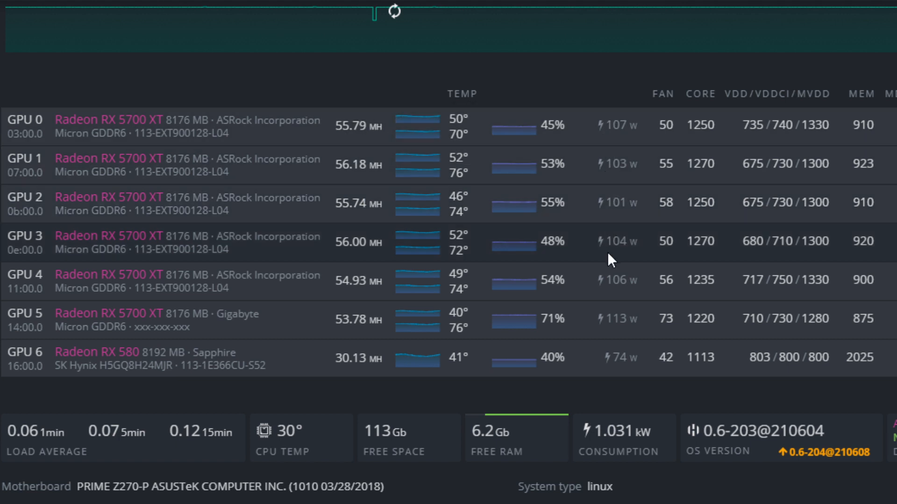
mouse_move(598, 327)
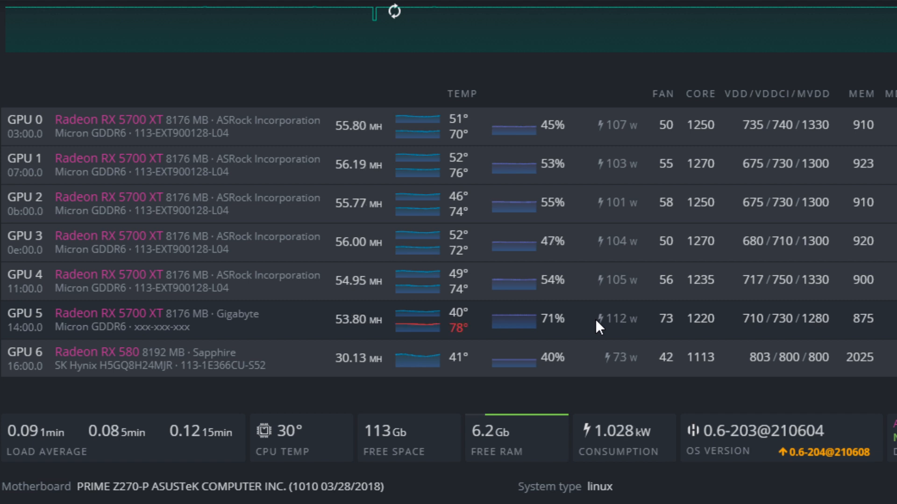
mouse_move(585, 261)
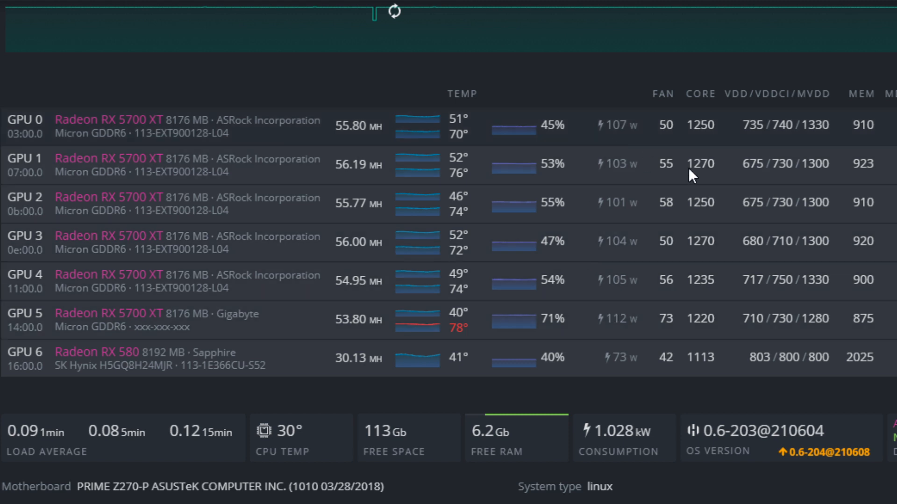
mouse_move(580, 207)
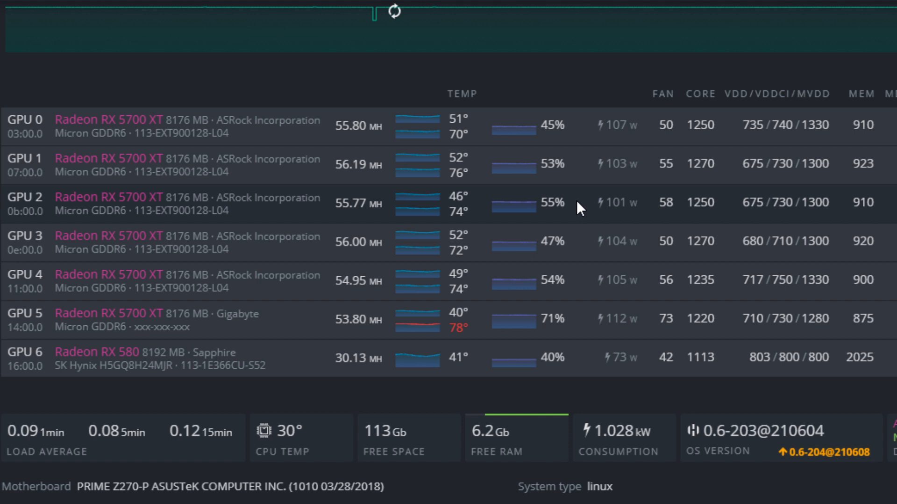
mouse_move(579, 169)
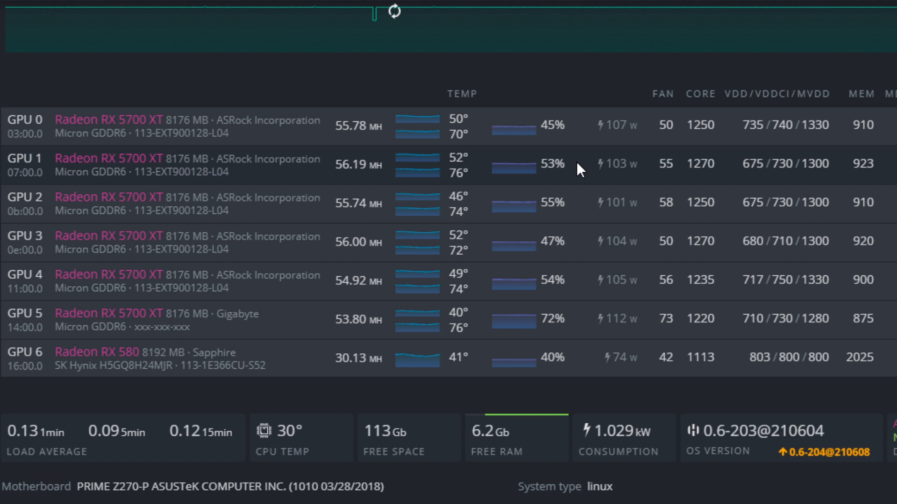
mouse_move(702, 190)
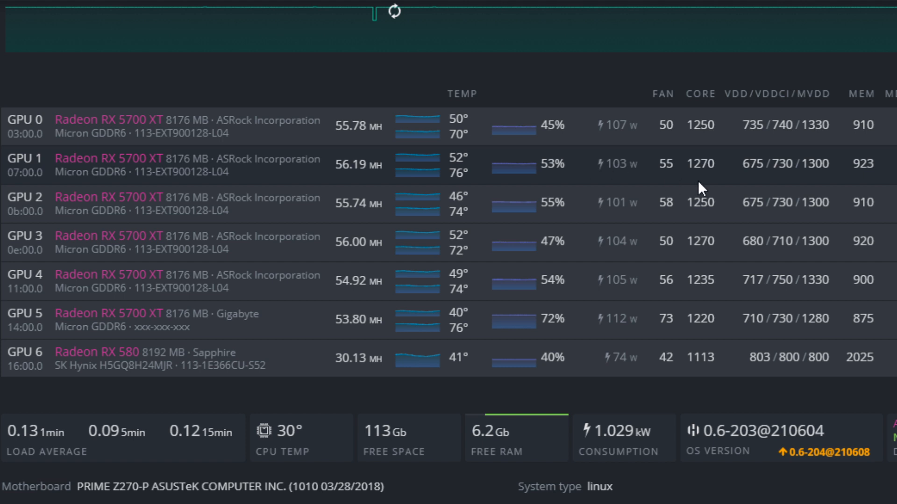
mouse_move(737, 208)
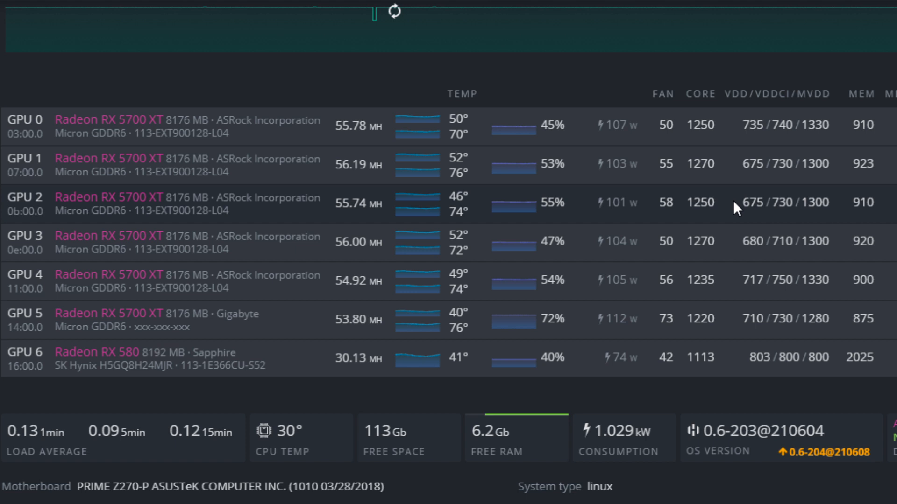
mouse_move(787, 208)
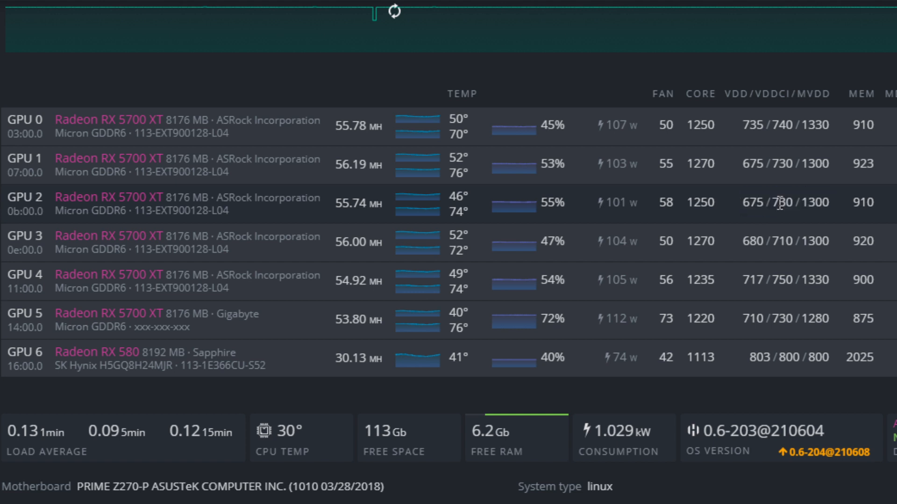
mouse_move(563, 102)
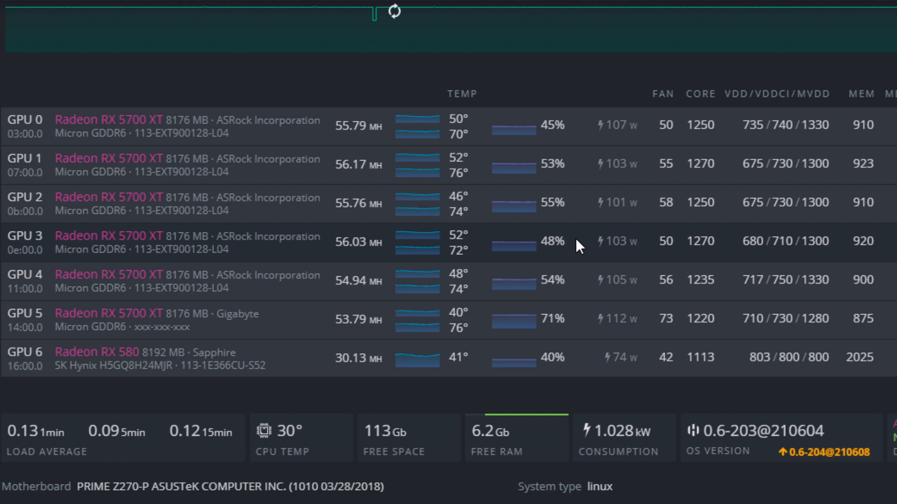
mouse_move(665, 246)
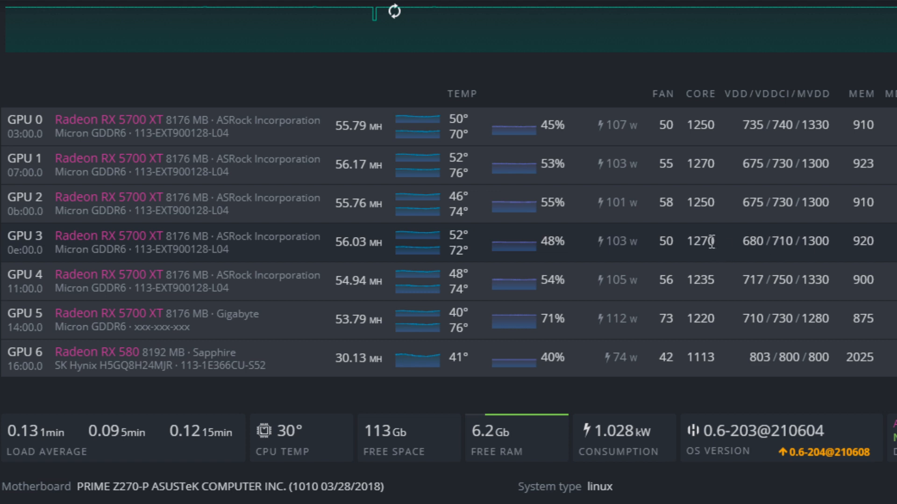
mouse_move(758, 241)
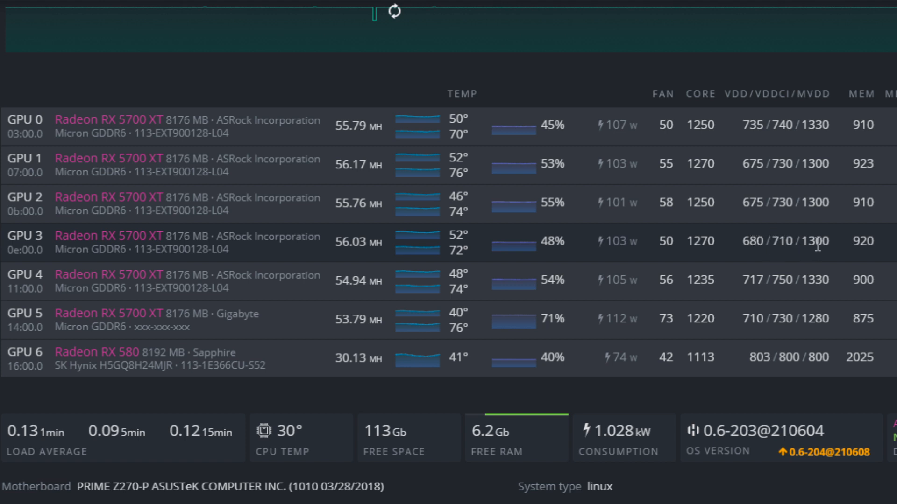
mouse_move(634, 241)
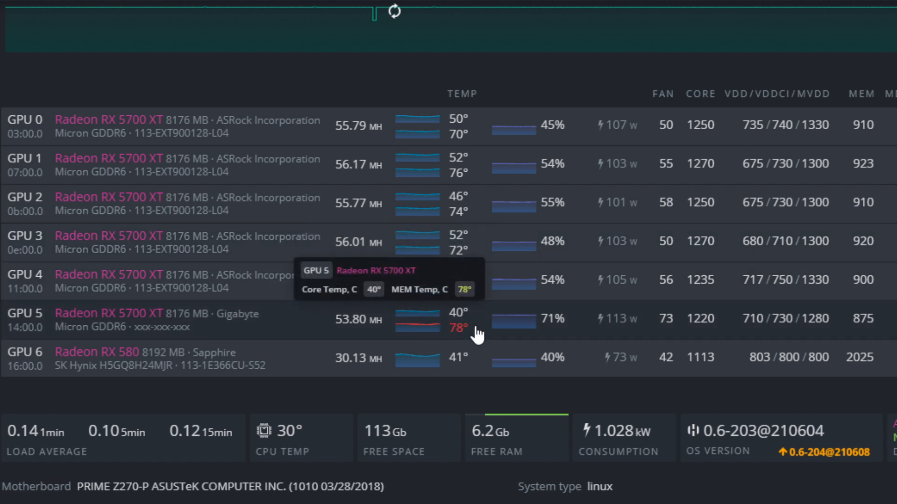
mouse_move(491, 198)
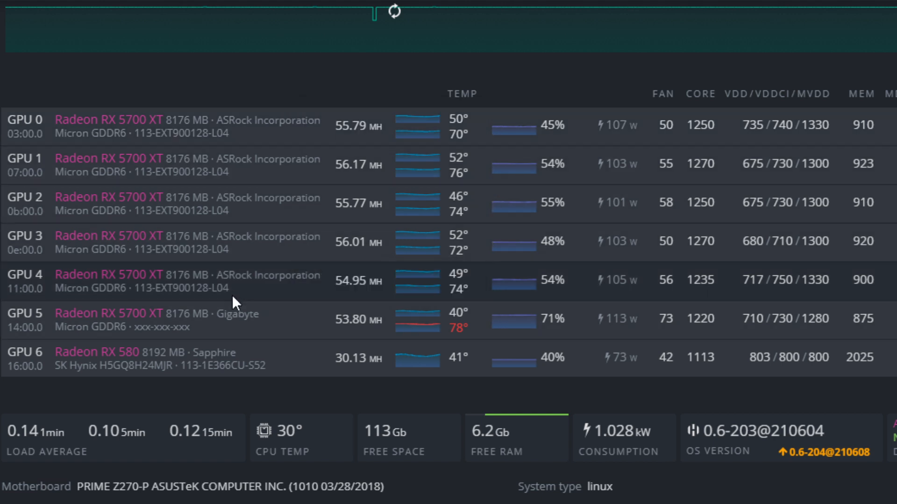
mouse_move(880, 327)
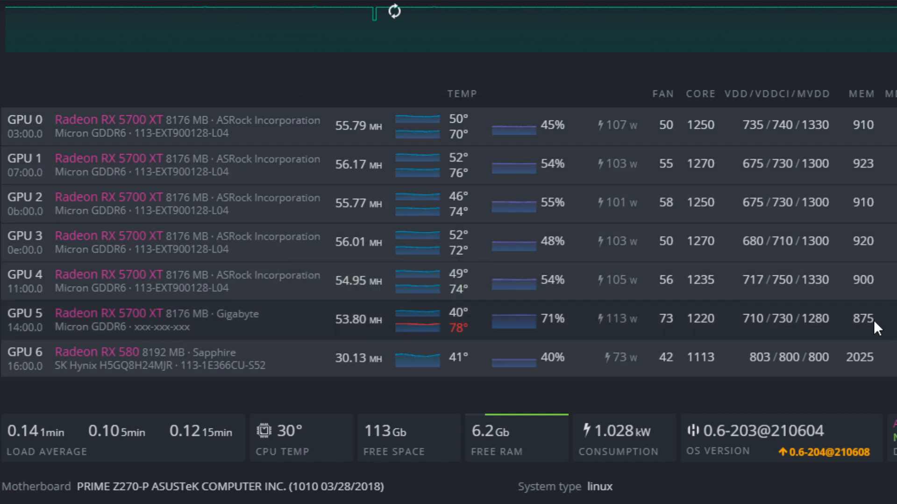
mouse_move(698, 329)
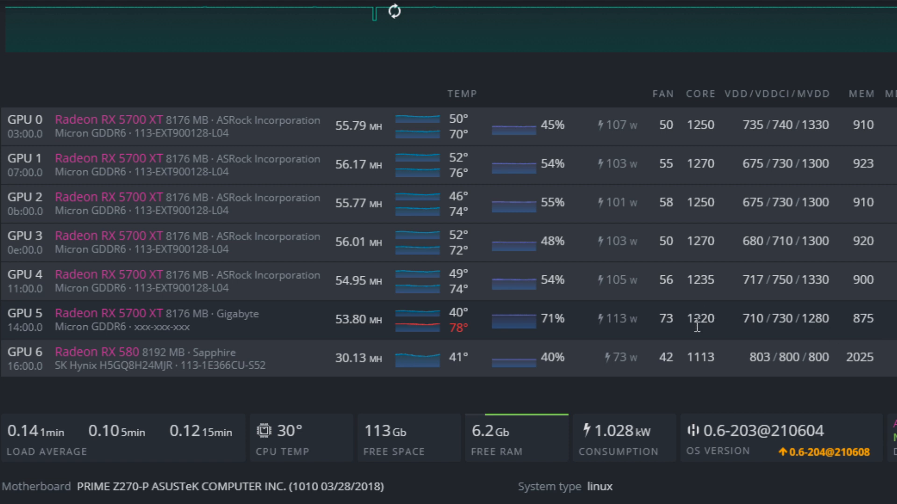
mouse_move(585, 349)
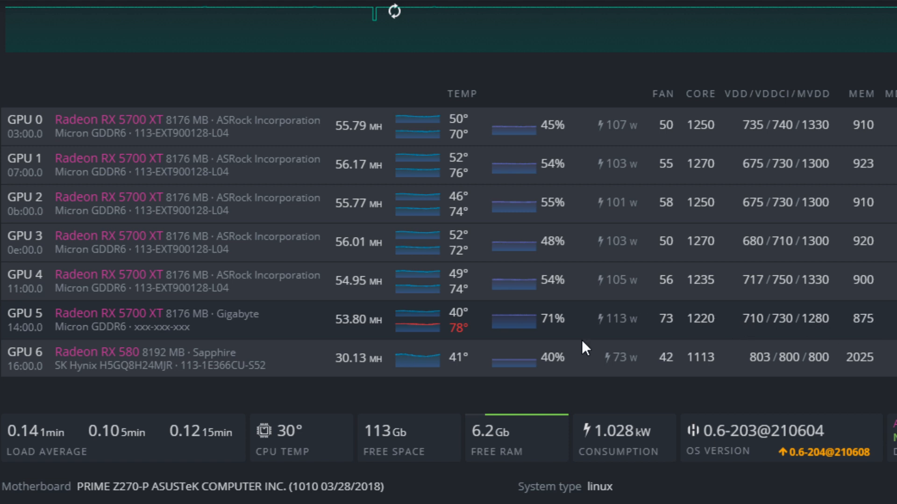
mouse_move(455, 329)
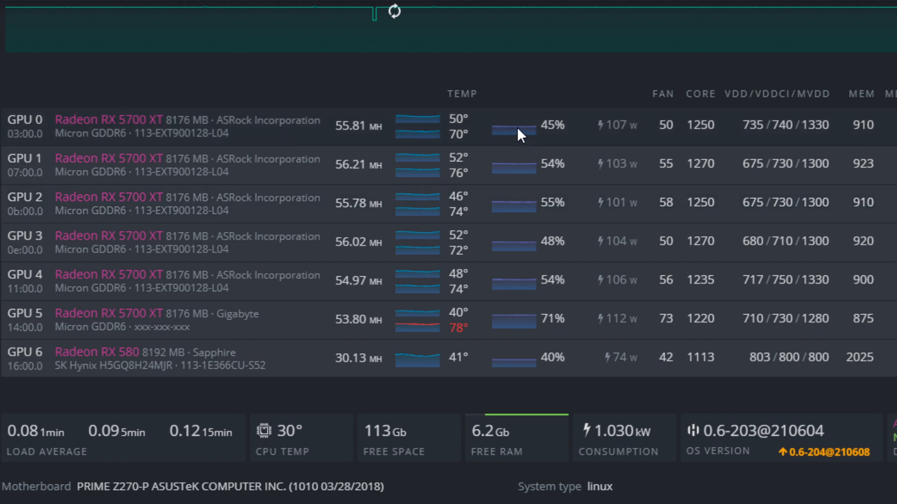
mouse_move(506, 118)
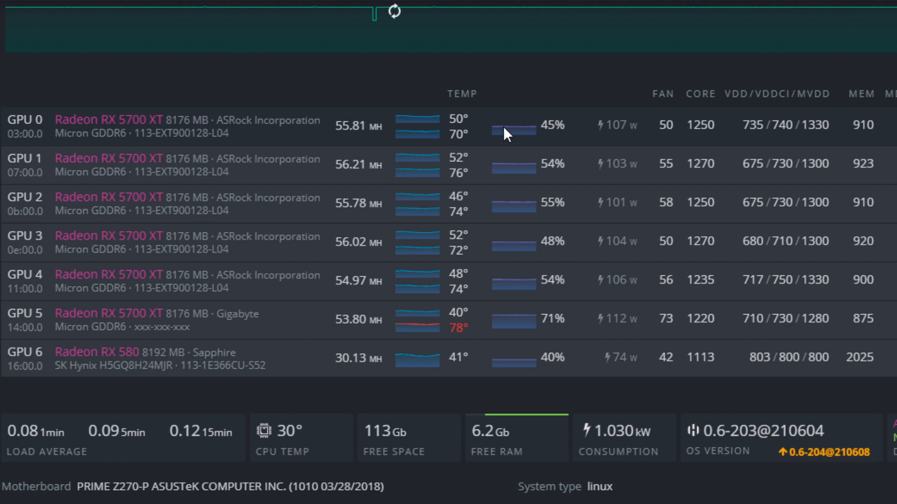
mouse_move(495, 129)
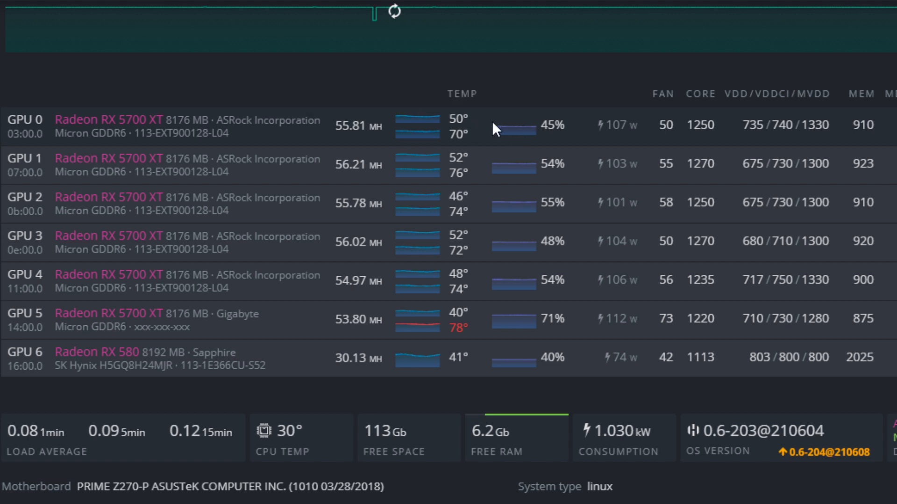
mouse_move(485, 248)
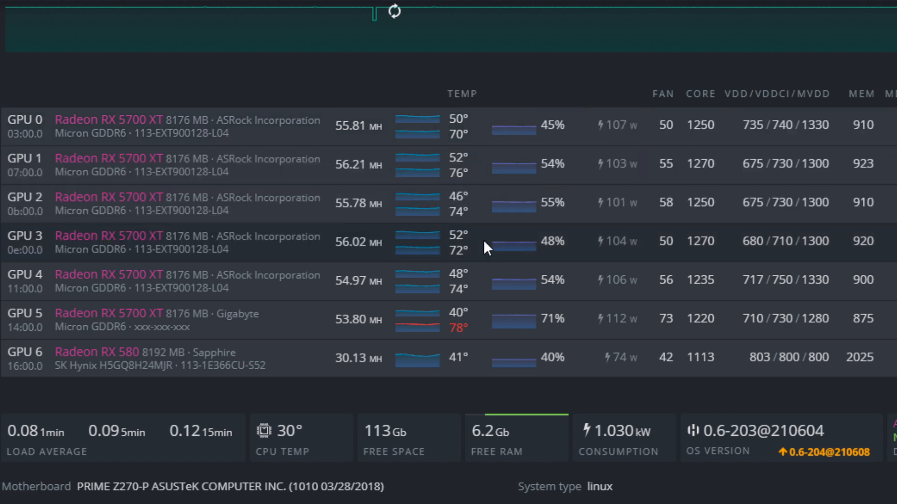
mouse_move(486, 266)
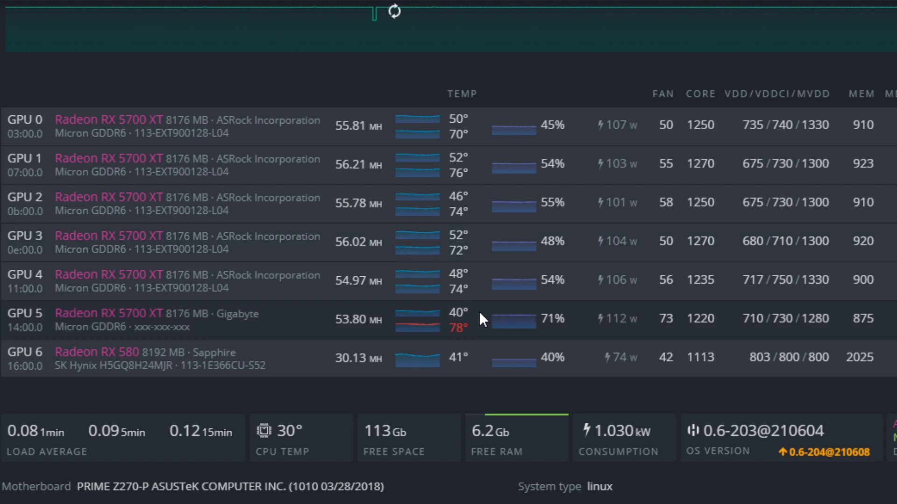
mouse_move(495, 119)
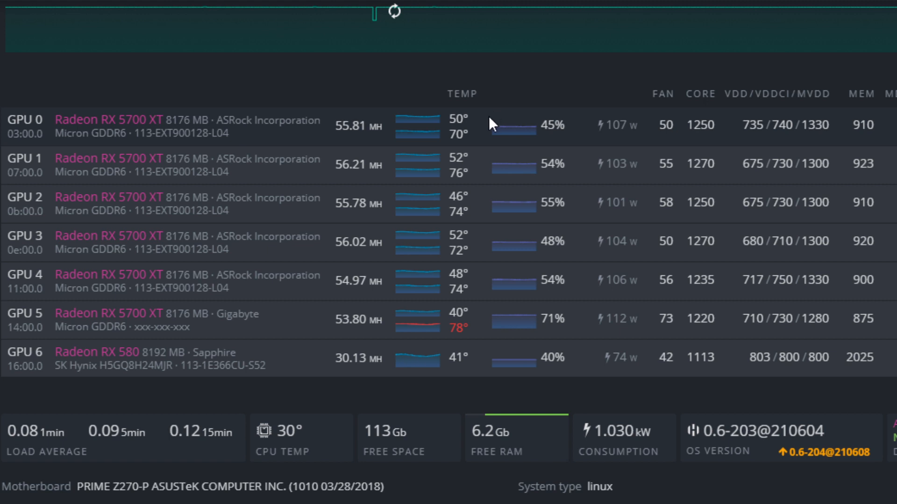
mouse_move(493, 202)
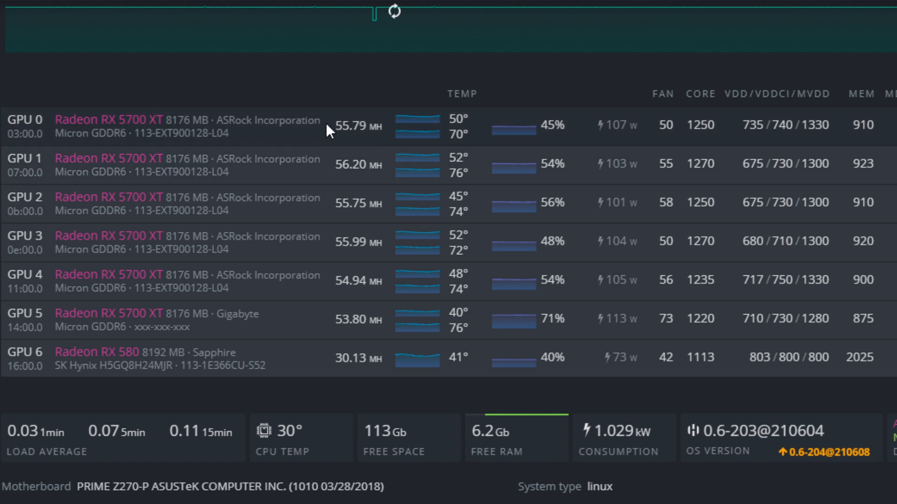
mouse_move(327, 177)
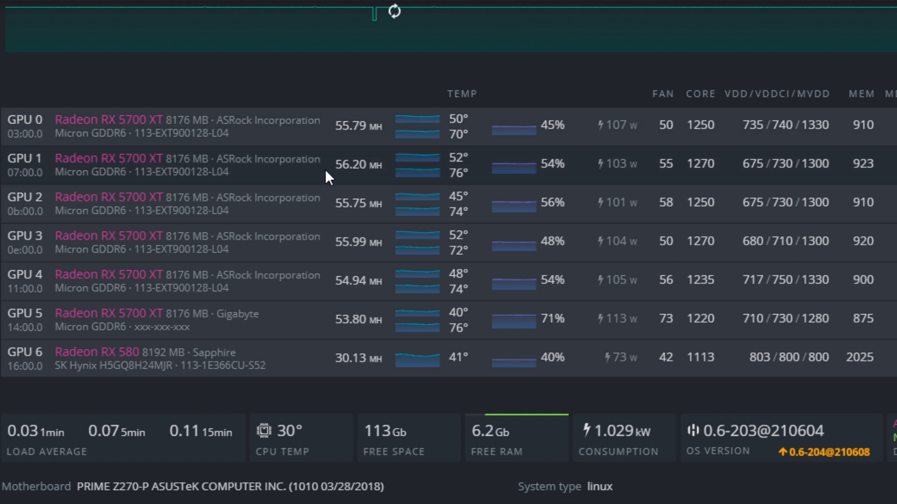
mouse_move(332, 177)
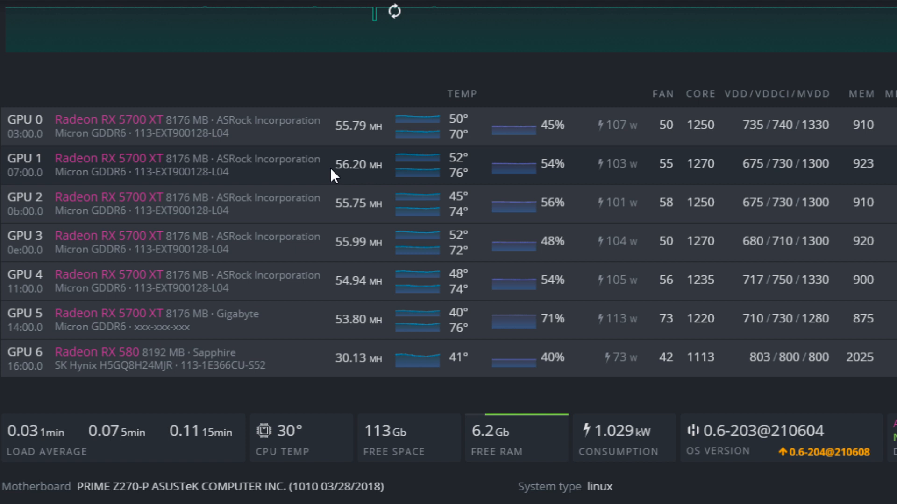
mouse_move(313, 320)
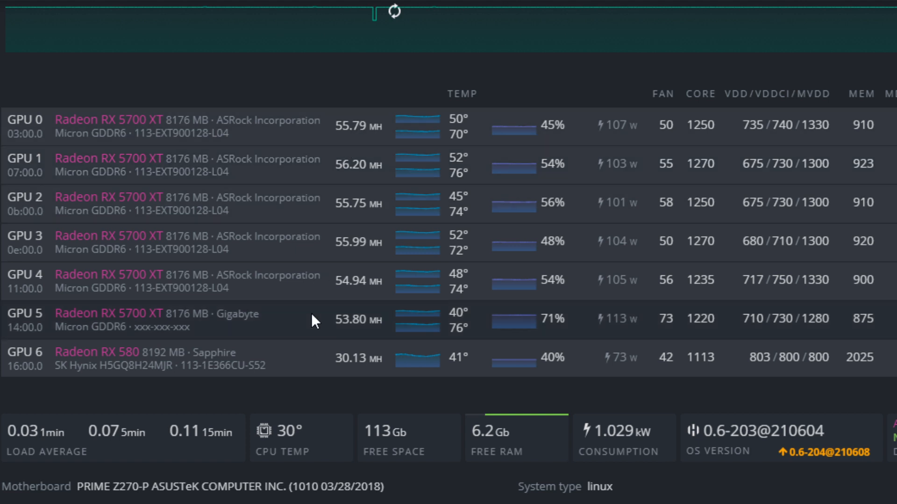
mouse_move(297, 261)
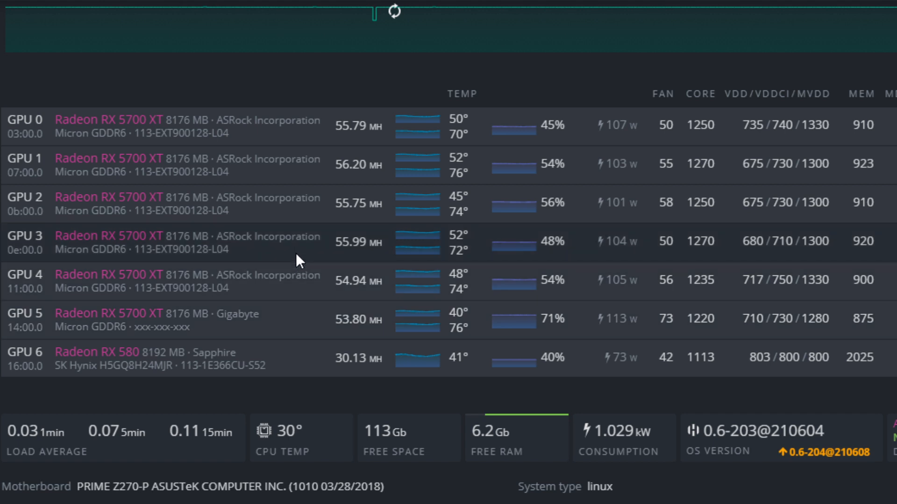